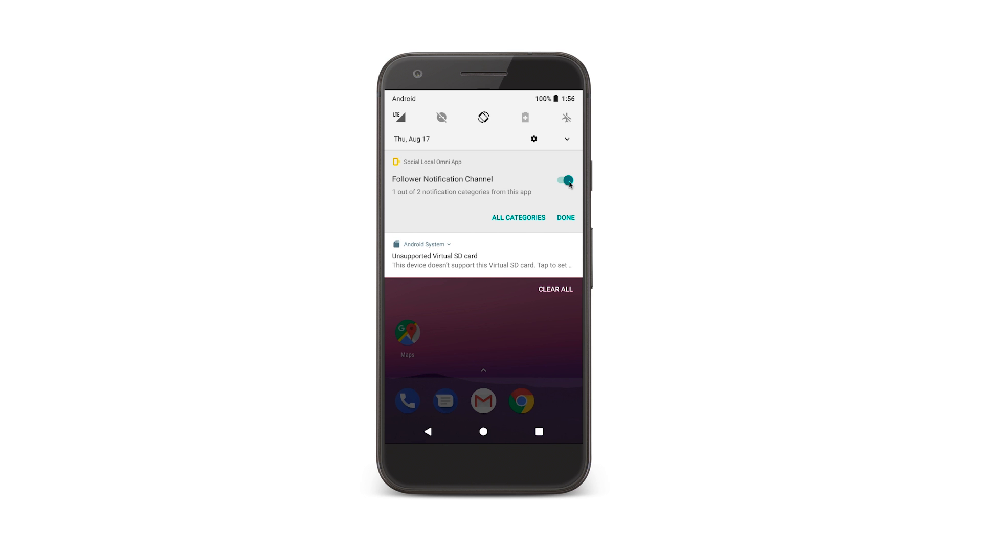
Switch off the Follower Notification Channel in the shade and go to All Categories.
left_click(560, 180)
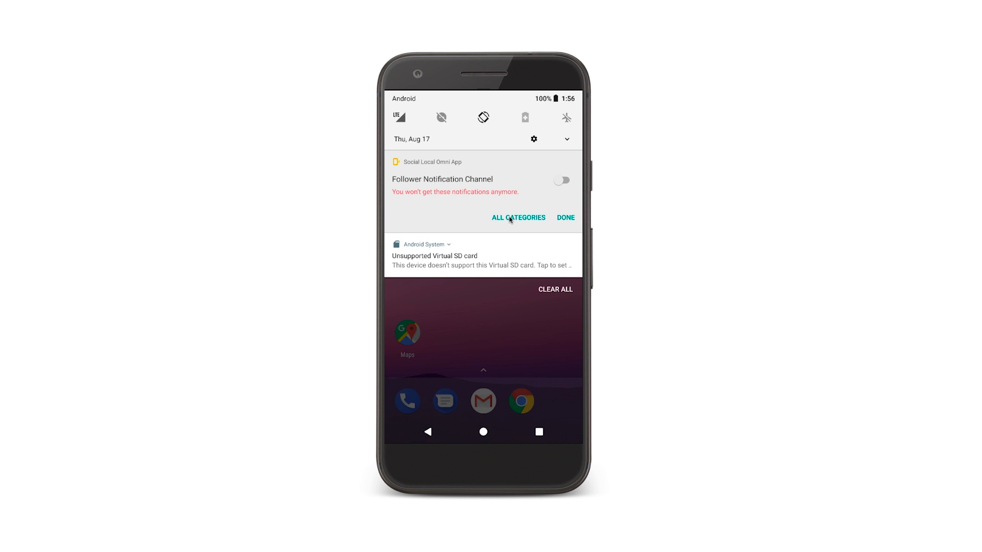
left_click(517, 216)
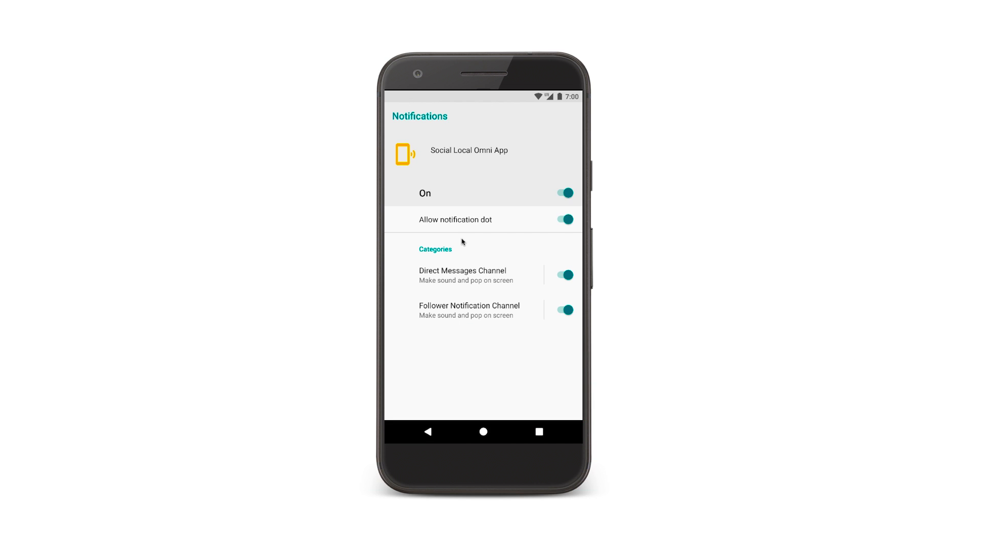
mouse_move(435, 212)
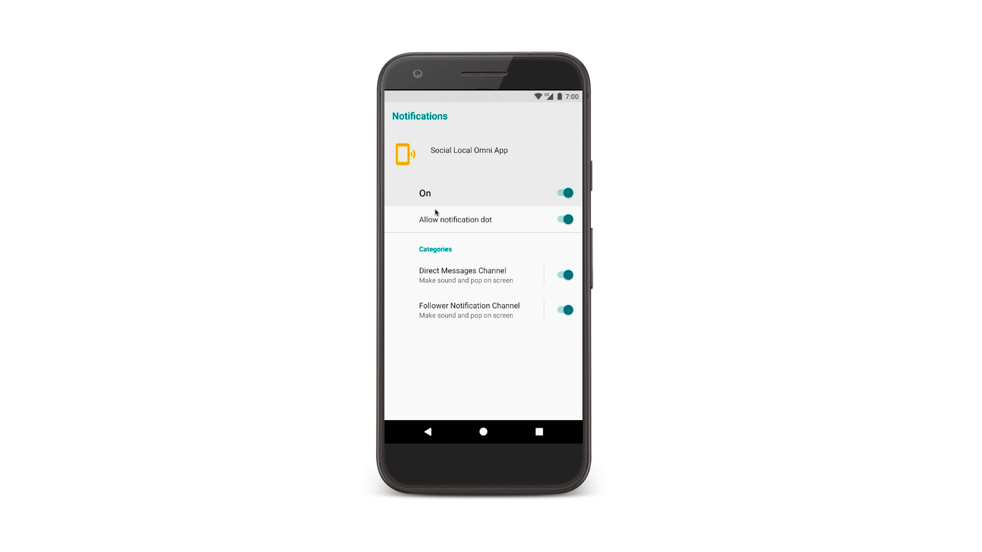
mouse_move(405, 277)
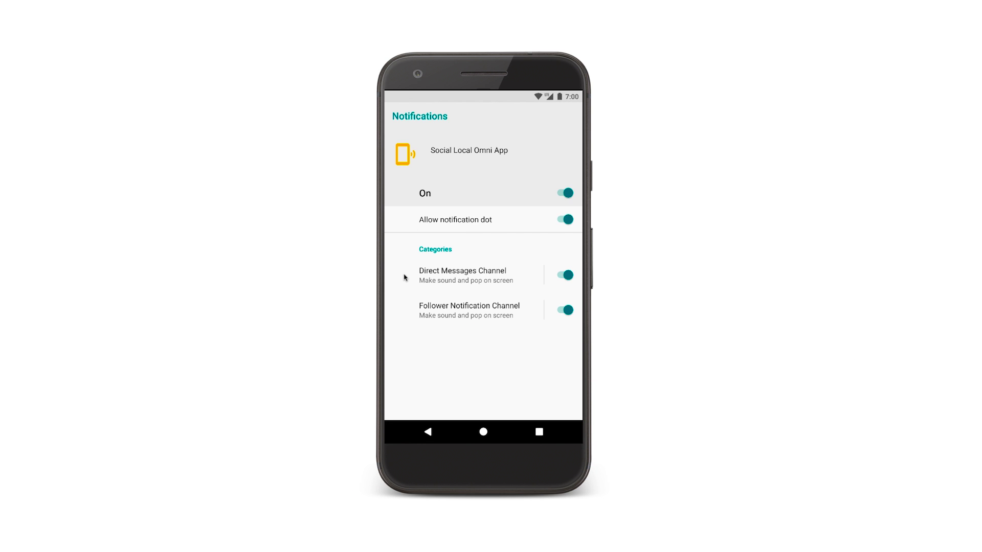
mouse_move(405, 312)
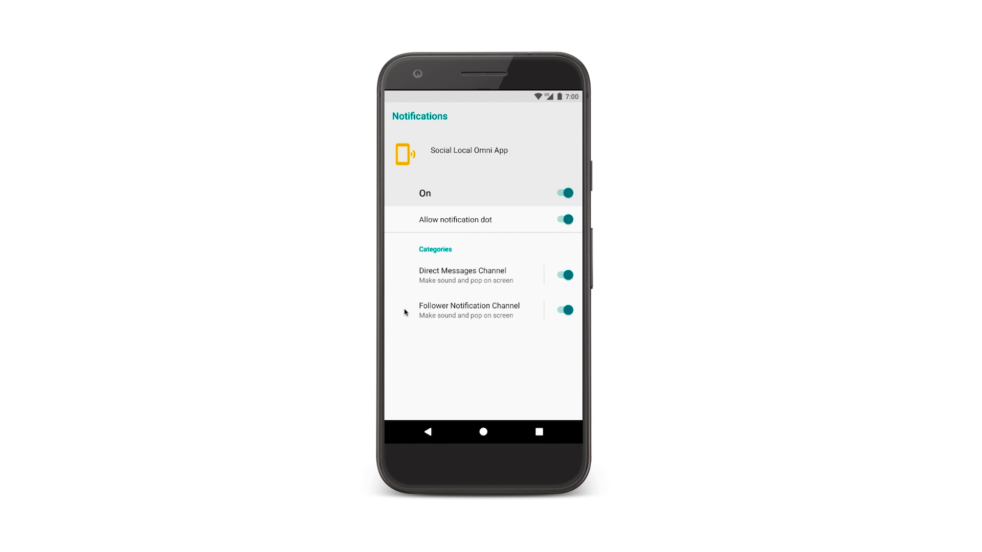
mouse_move(403, 287)
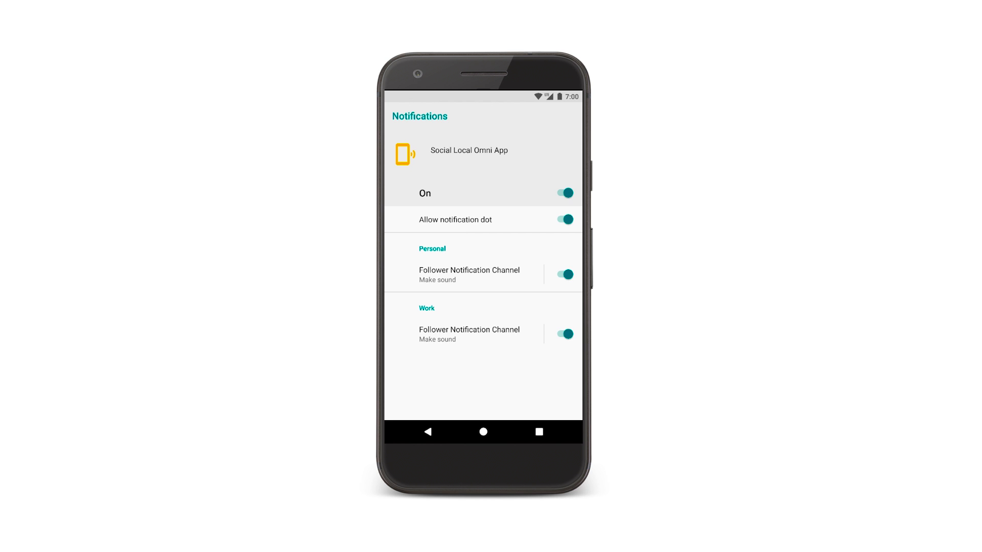
mouse_move(550, 398)
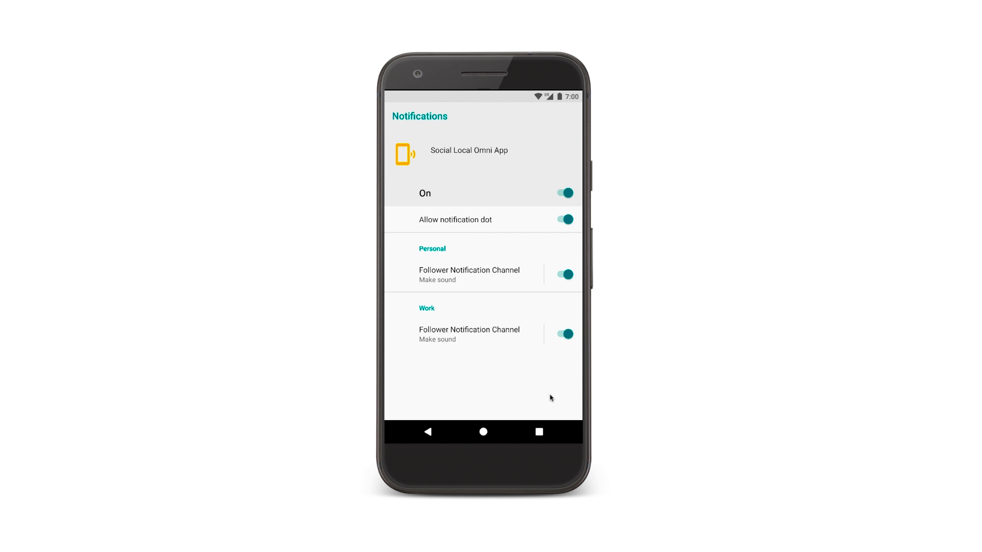
mouse_move(404, 257)
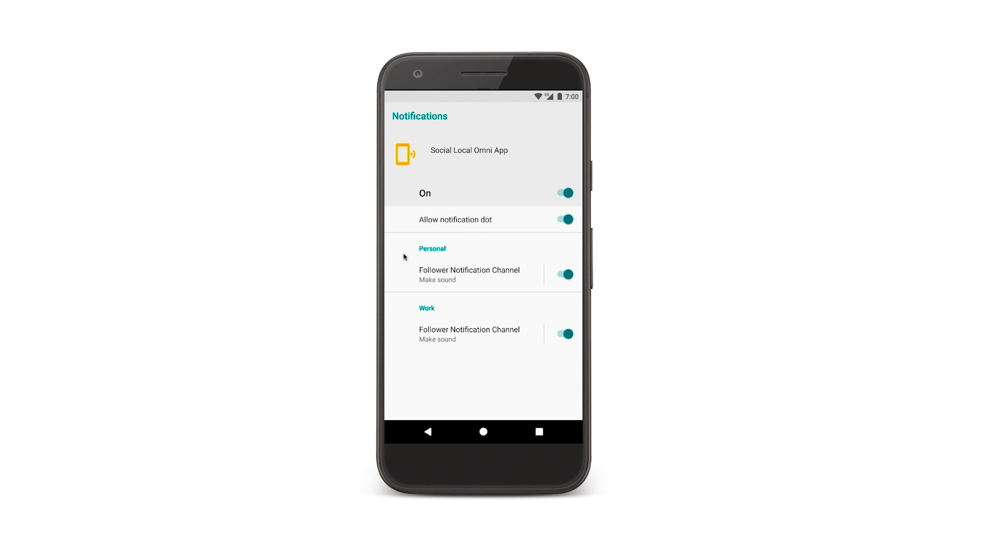
mouse_move(447, 321)
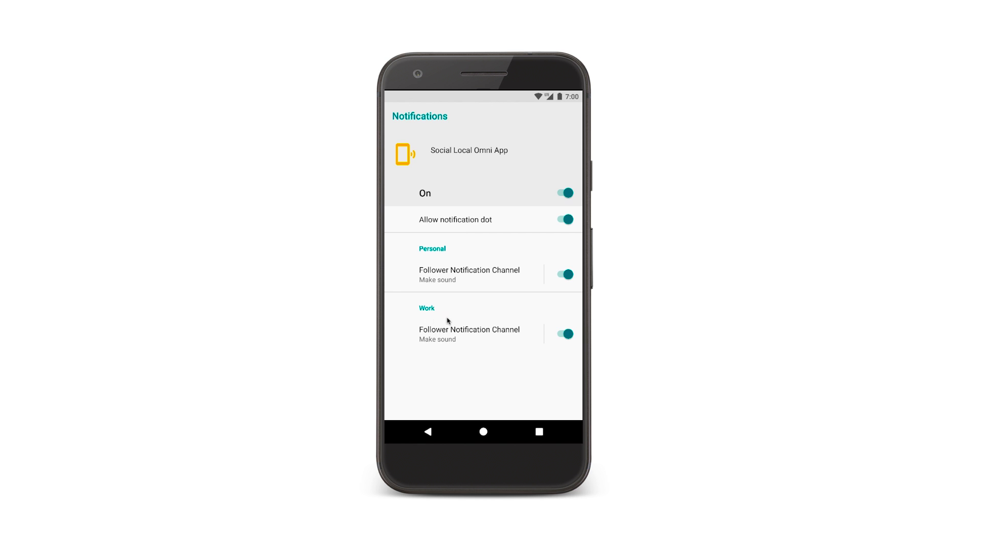
mouse_move(404, 257)
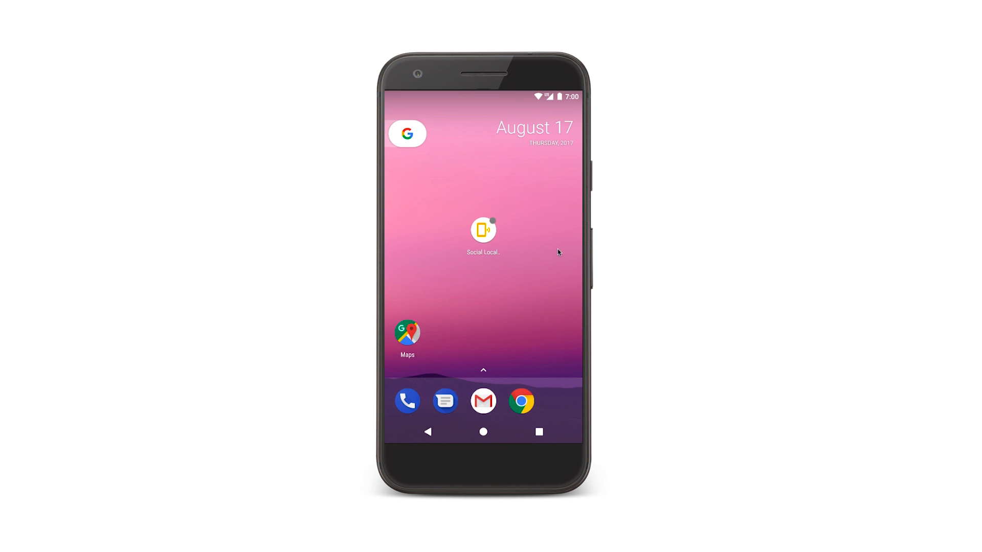
mouse_move(542, 258)
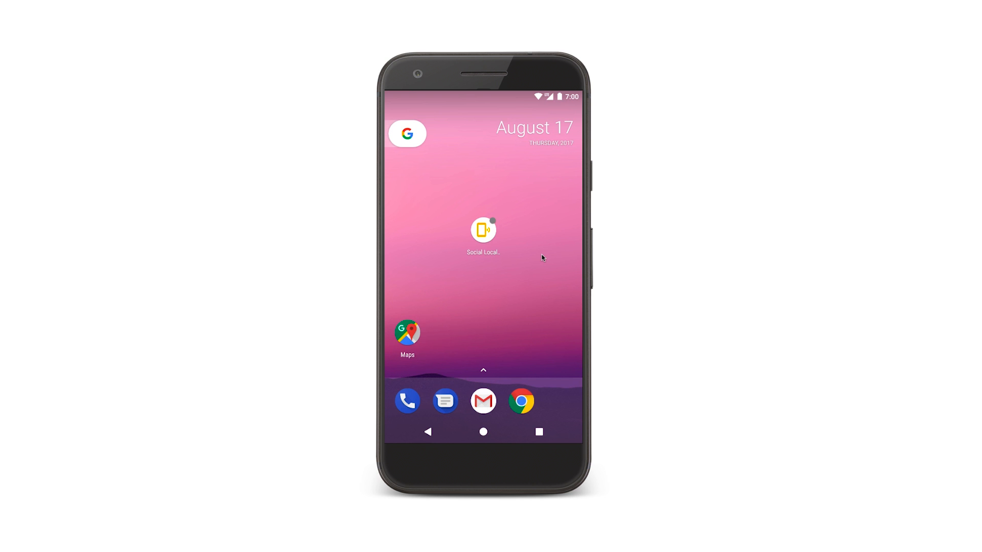
mouse_move(489, 224)
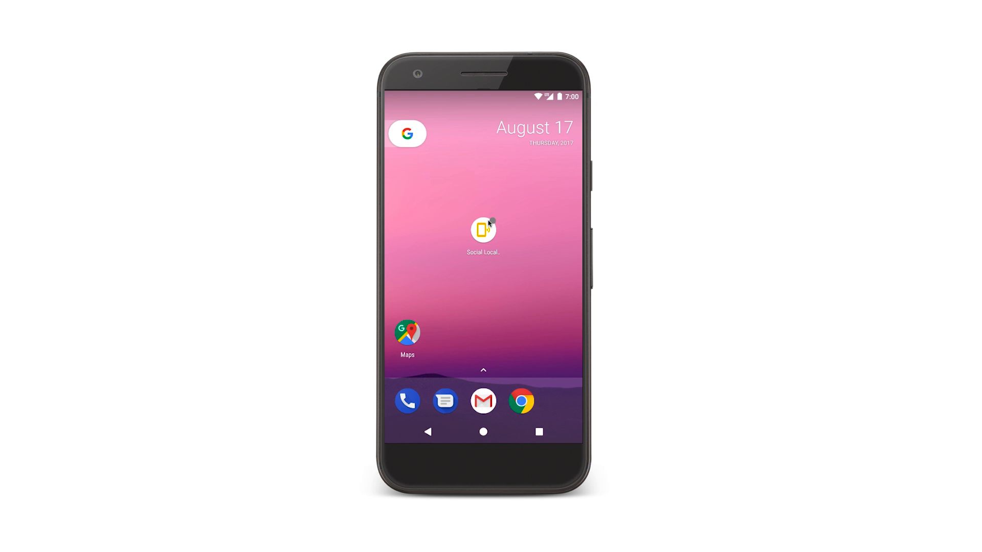
Long-press the Social Local icon and swipe away the Direct Message notification.
left_click(483, 230)
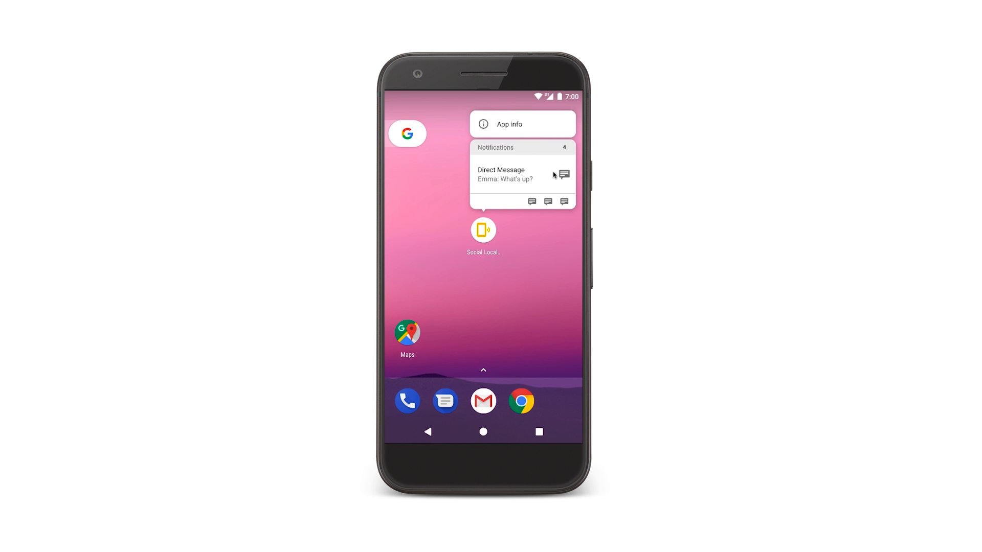
left_click(553, 174)
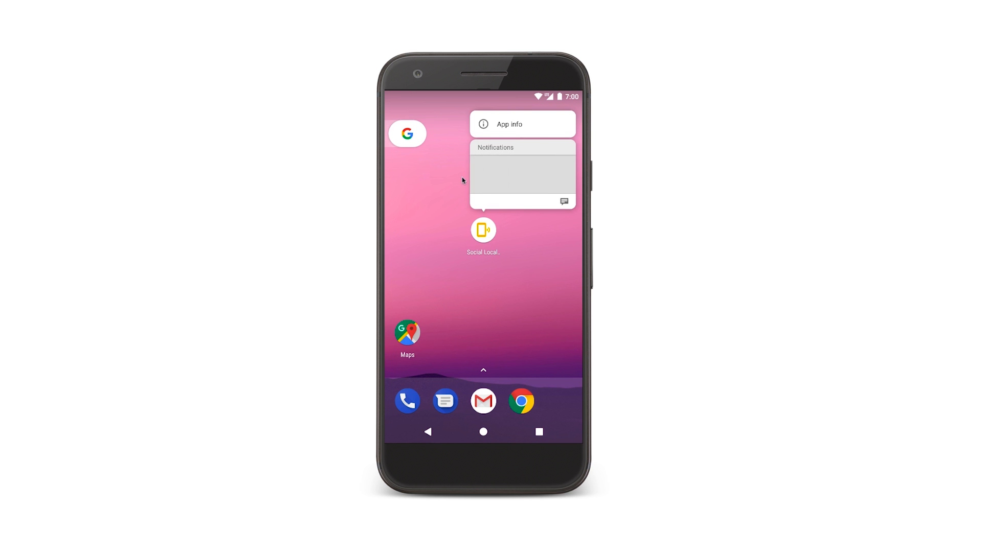